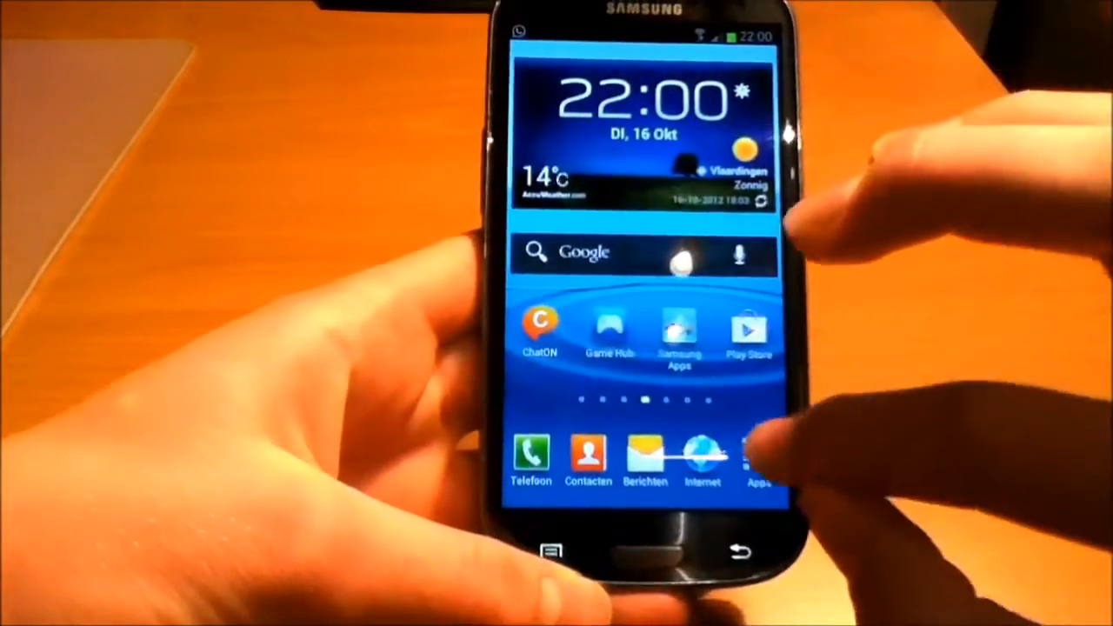
Dismiss the 'Ontbrekend voicemailnummer' notice with OK to reach the green tile start screen.
click(763, 461)
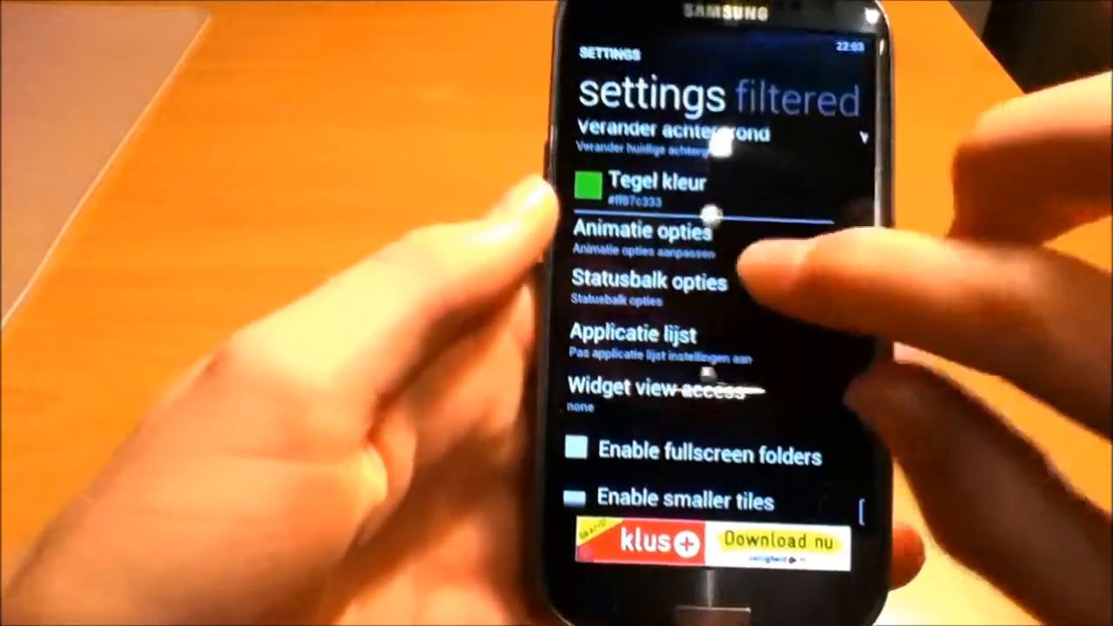
scroll(down, 3)
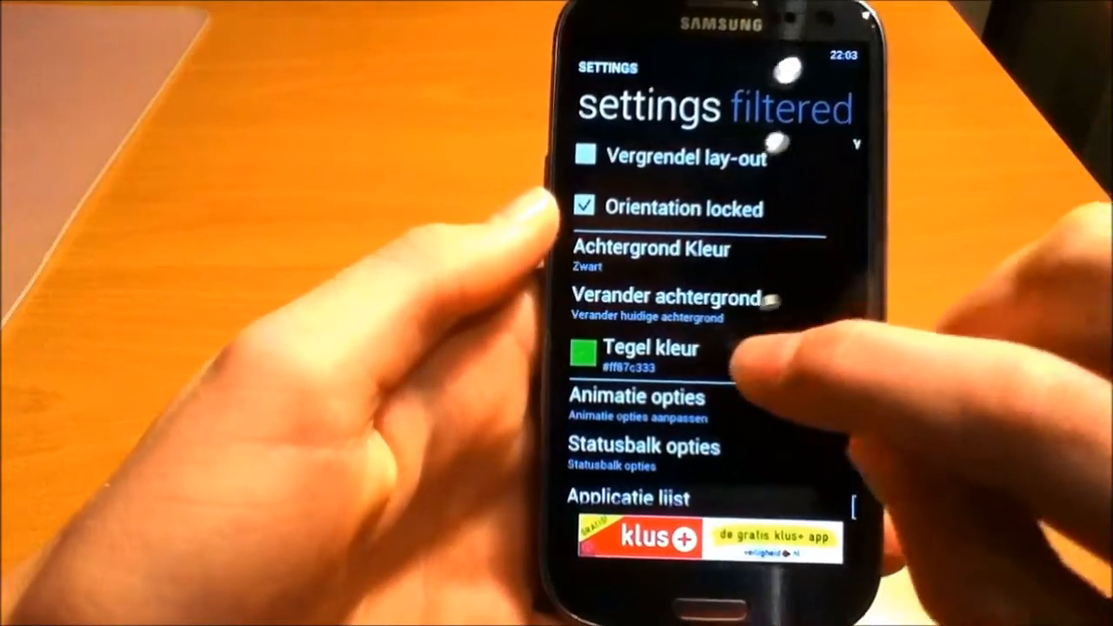
scroll(down, 3)
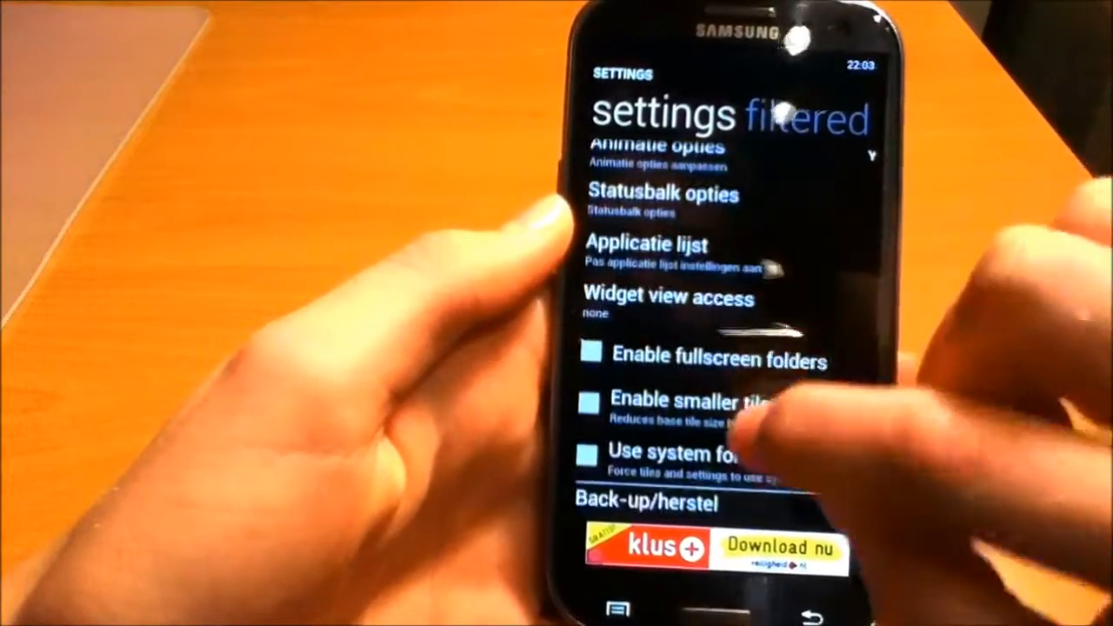
scroll(down, 3)
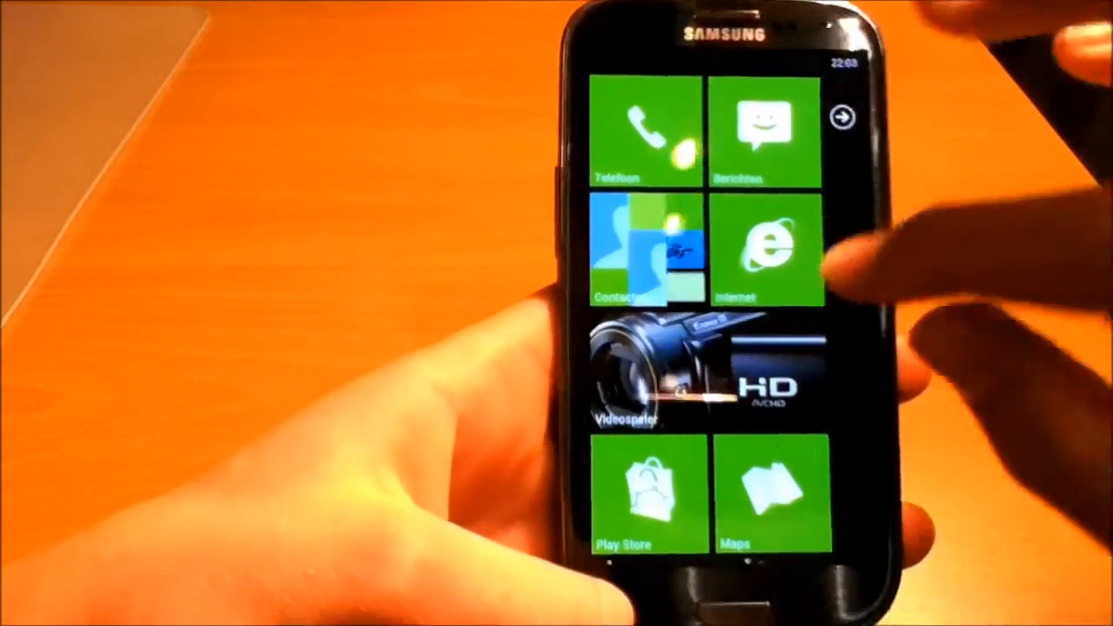
scroll(down, 3)
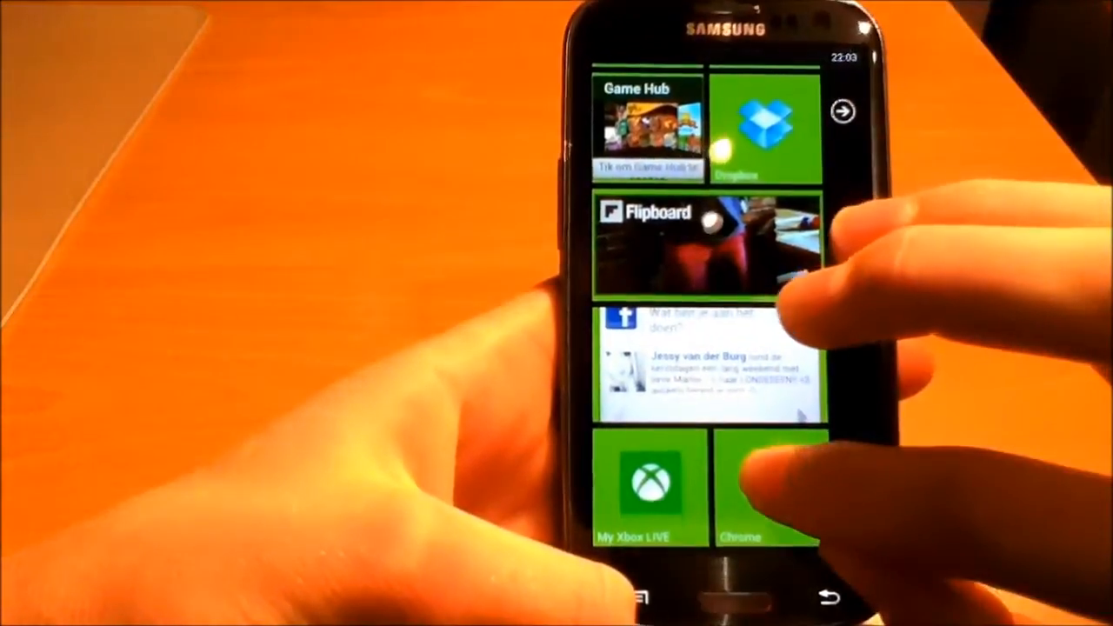
click(765, 486)
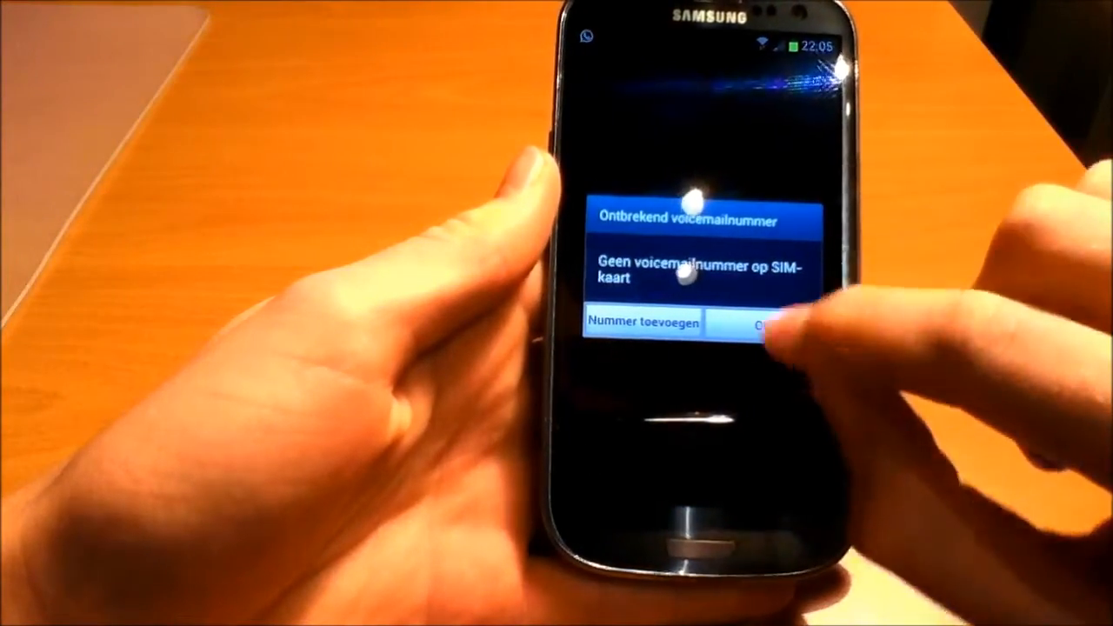
click(764, 324)
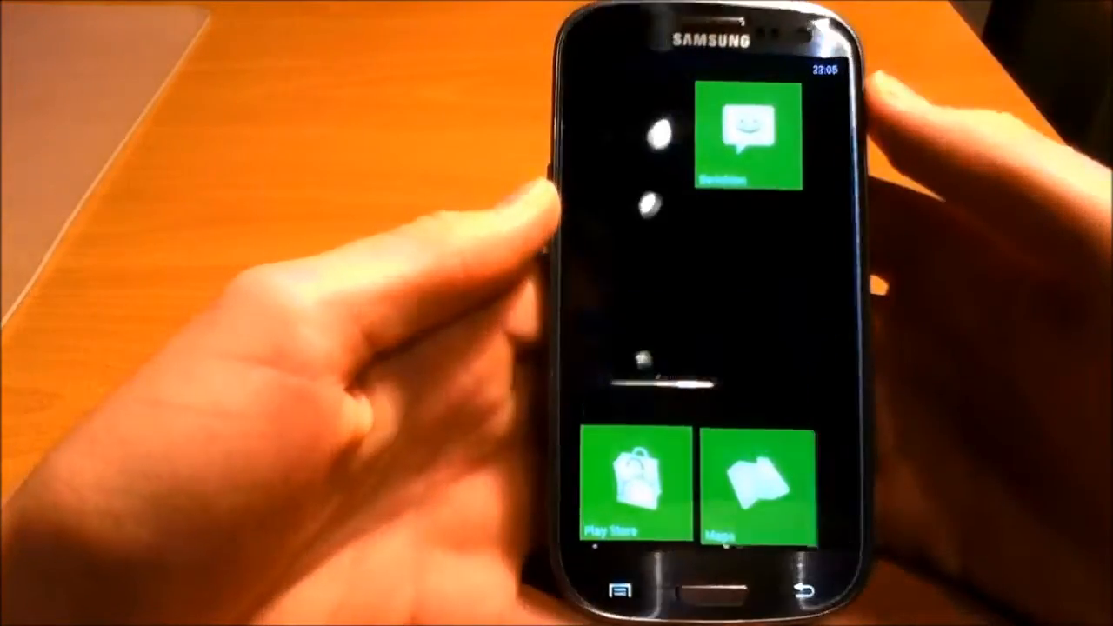
click(748, 134)
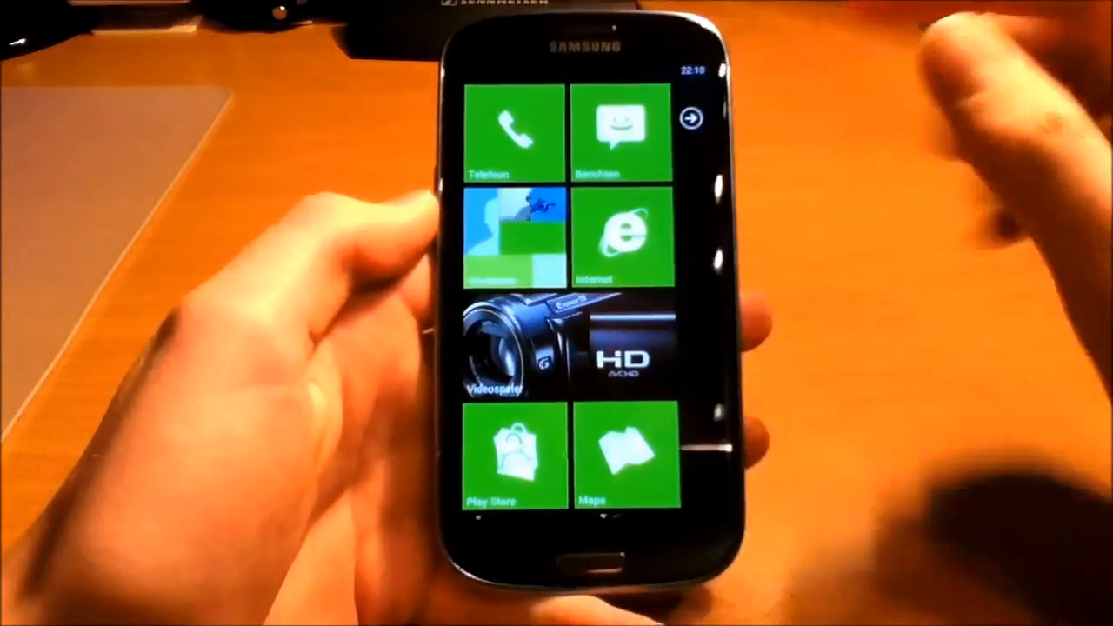
Add a new tile for the Klok app, opening its Tegel opties screen.
scroll(down, 3)
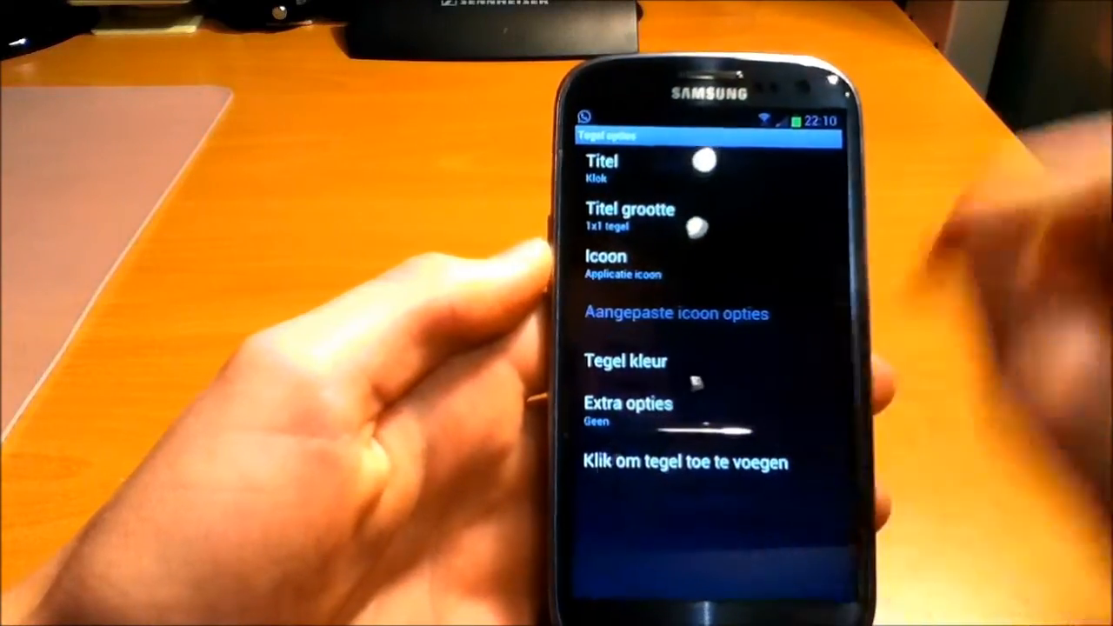
Keep the Klok tile at 1x1 tegel and open the Aangepaste icoon opties image list.
click(631, 215)
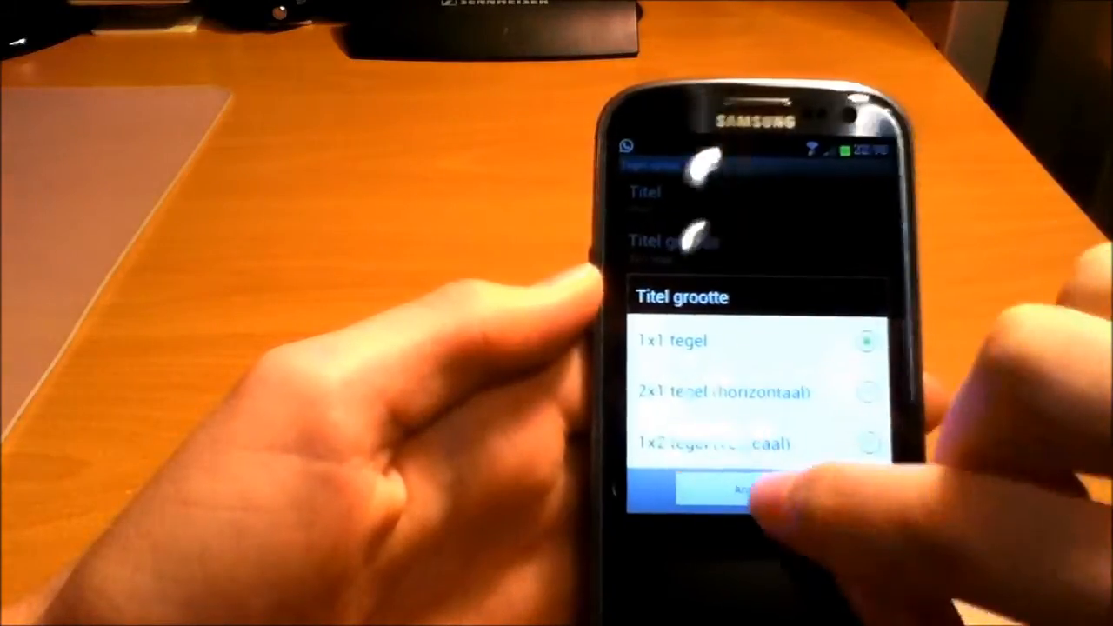
click(744, 491)
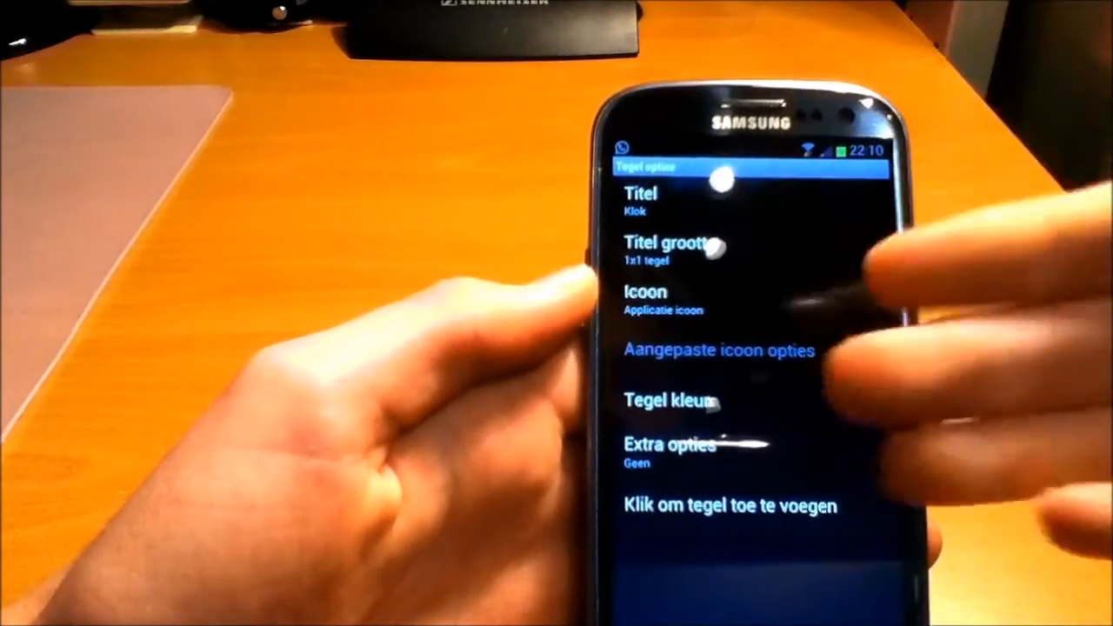
click(661, 298)
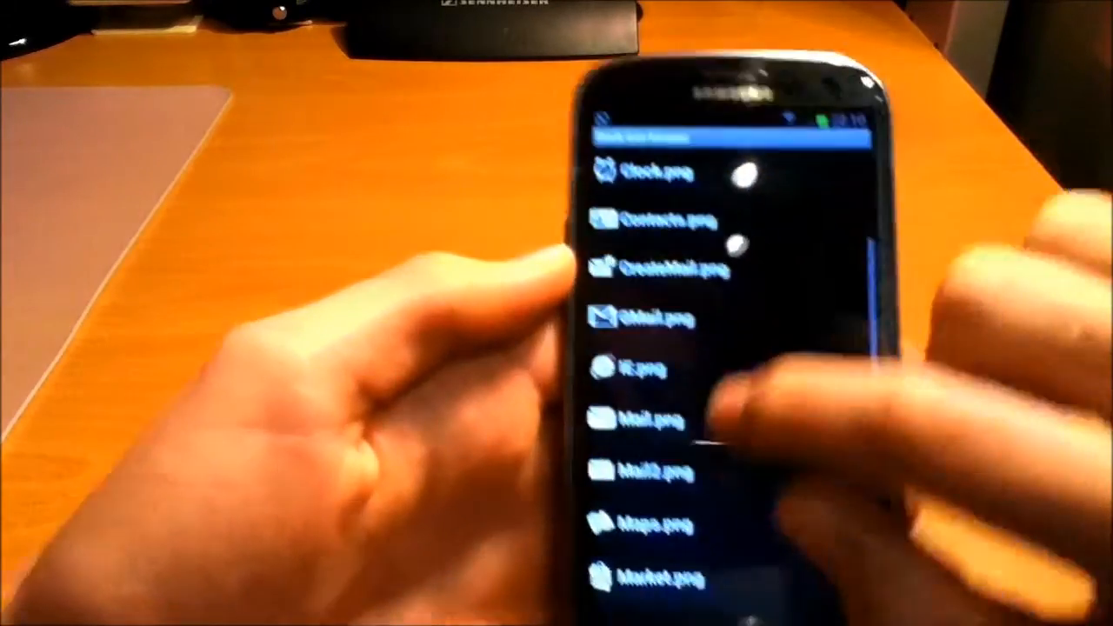
Scroll down to the Chrome, Xbox LIVE and green Klok tiles.
scroll(down, 3)
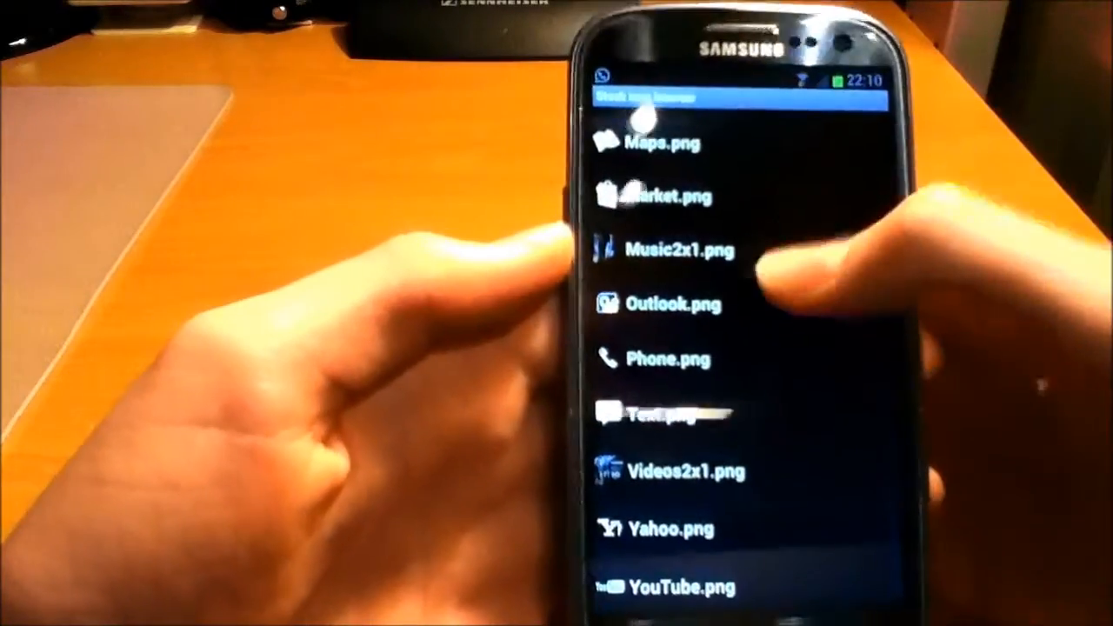
scroll(down, 3)
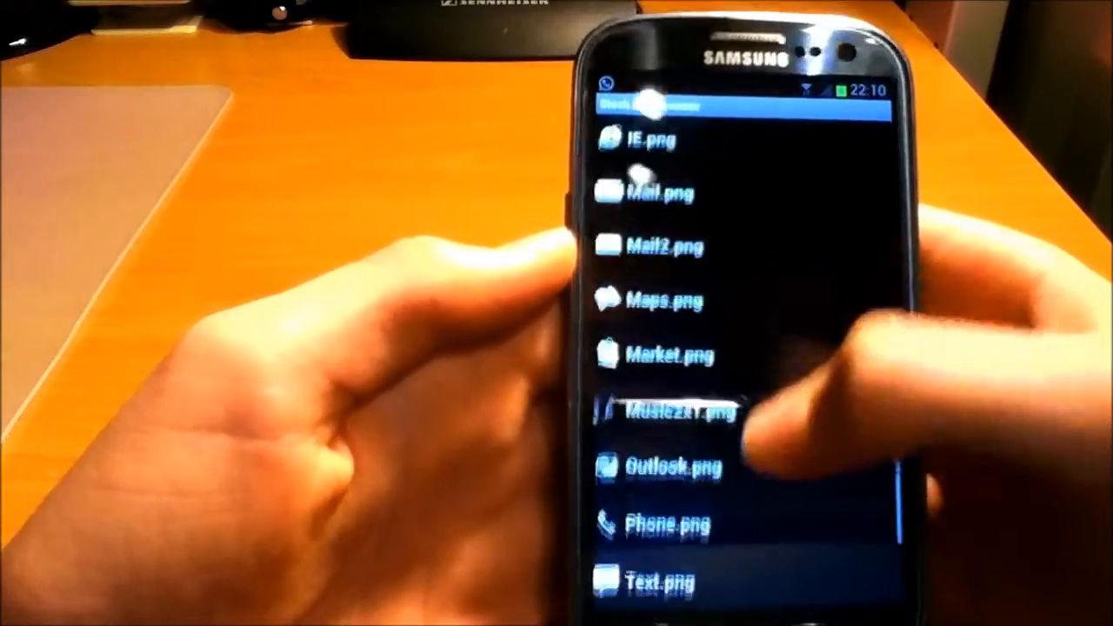
scroll(down, 3)
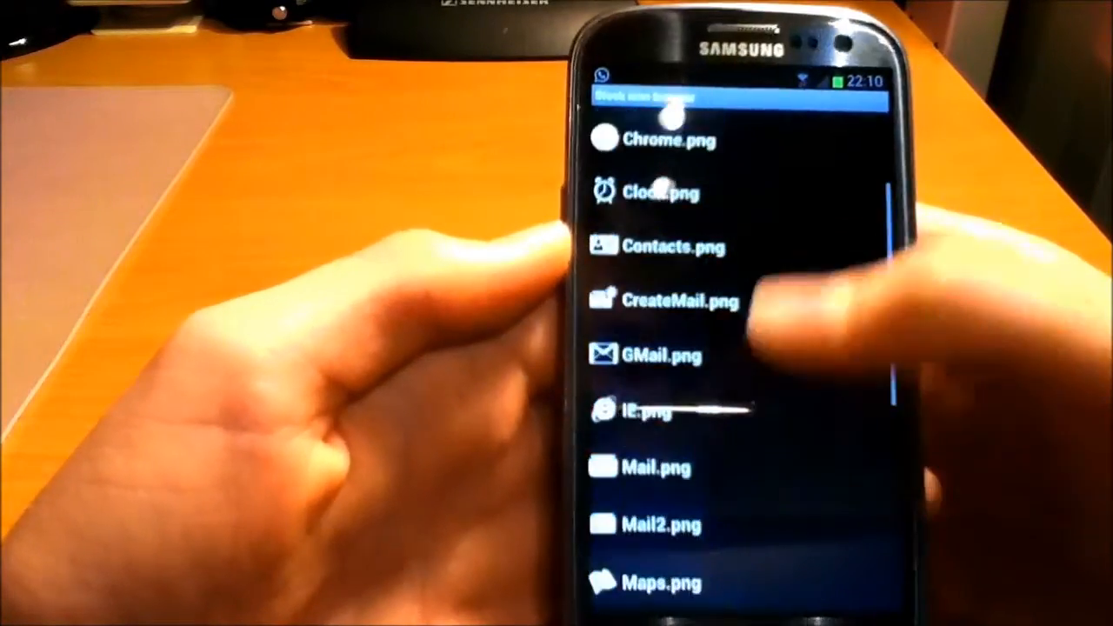
scroll(down, 3)
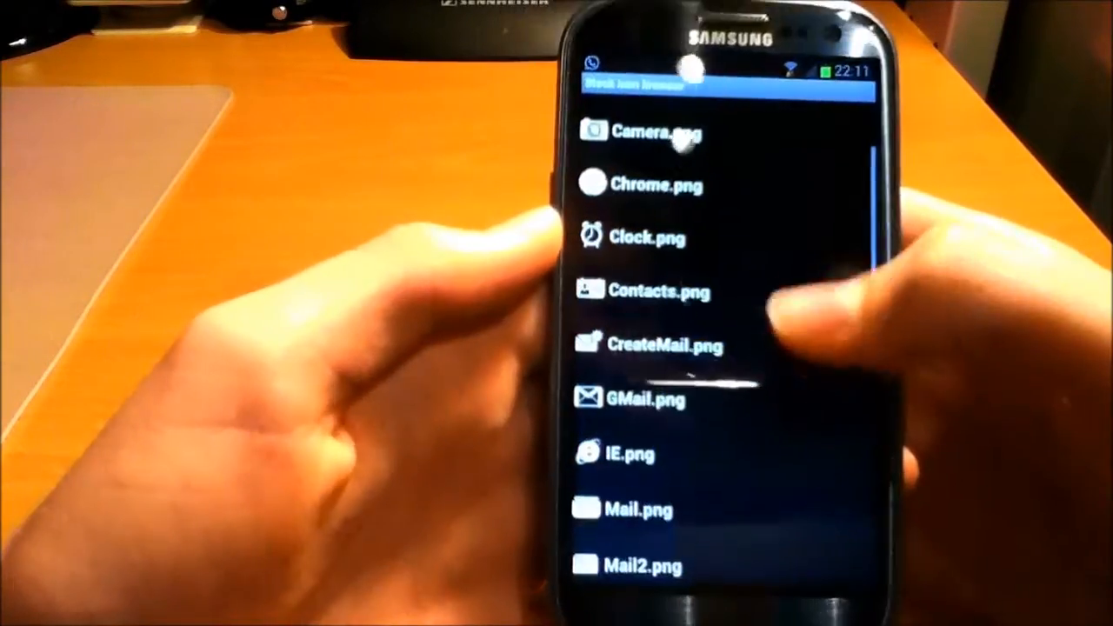
scroll(down, 3)
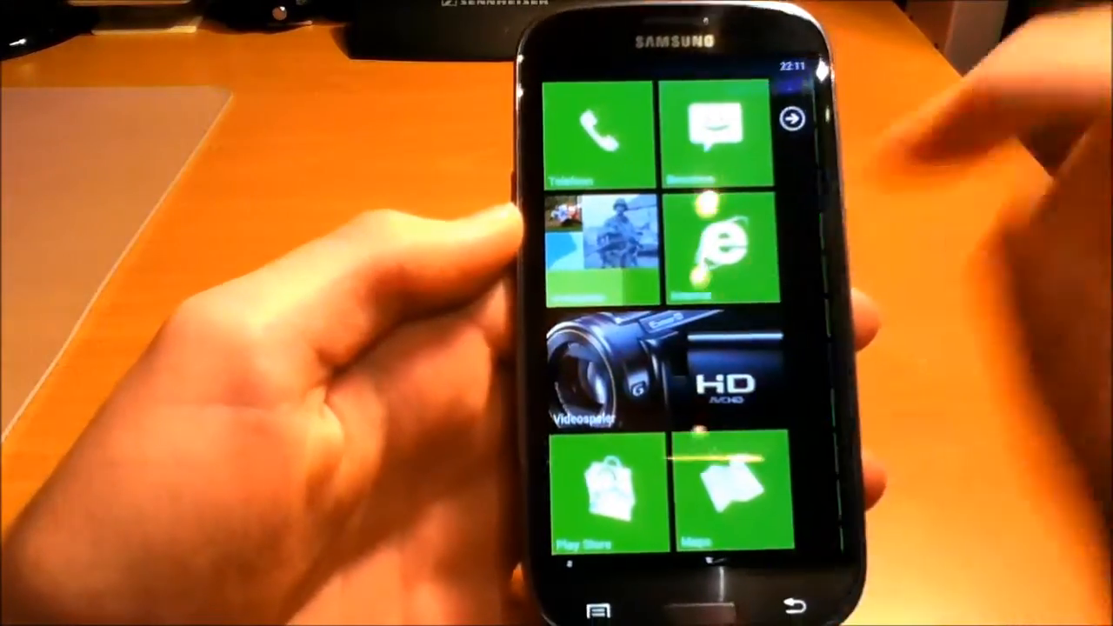
scroll(down, 3)
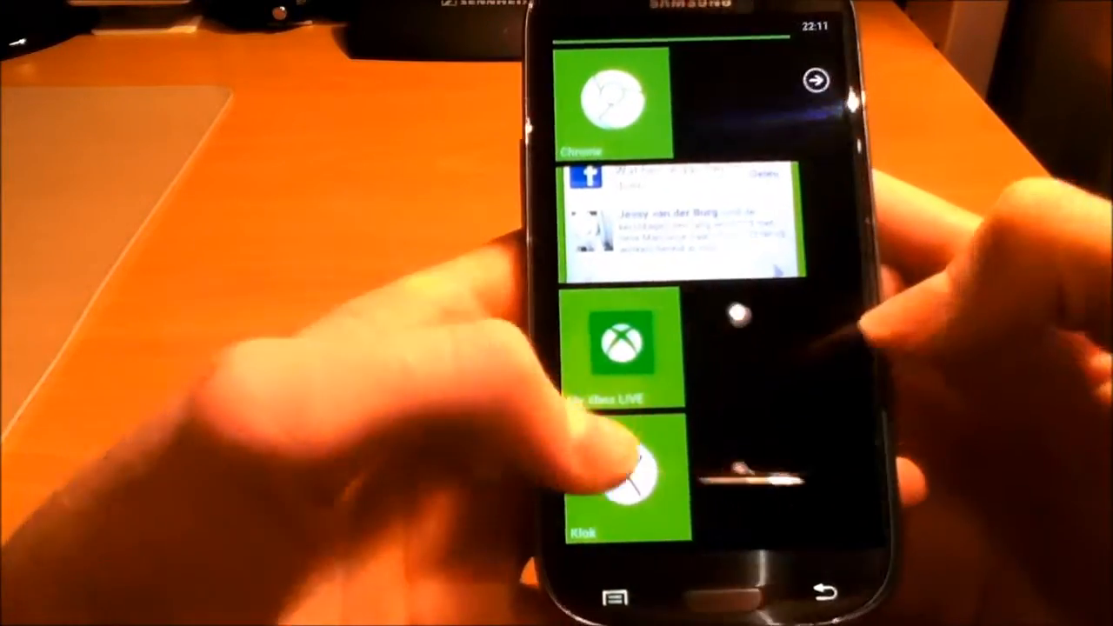
Return to the top showing the Telefoon, Berichten and Contacten tiles.
click(621, 487)
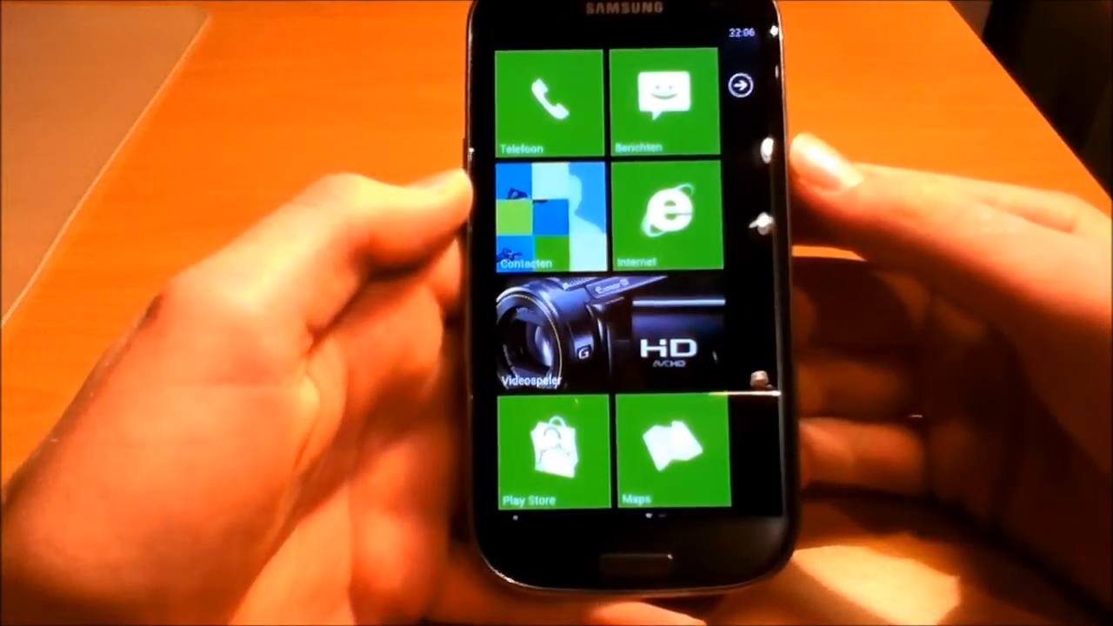
Launch Uber Music from the music tile on its Artiesten page.
scroll(down, 3)
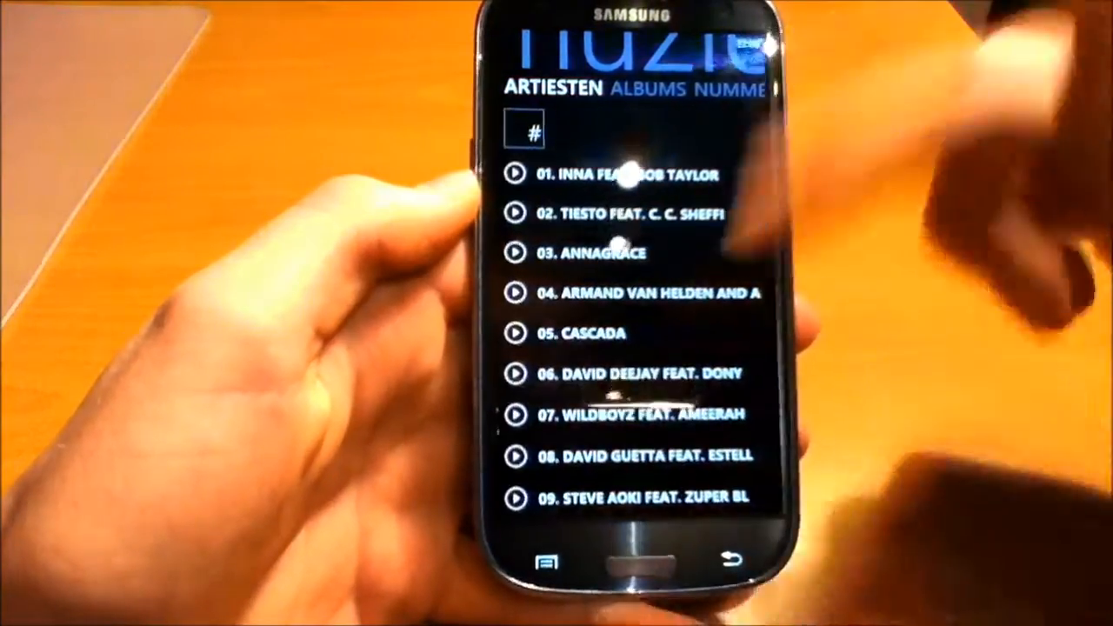
Switch from Artiesten to Albums and play HITZONE 63 - CD1.
click(554, 91)
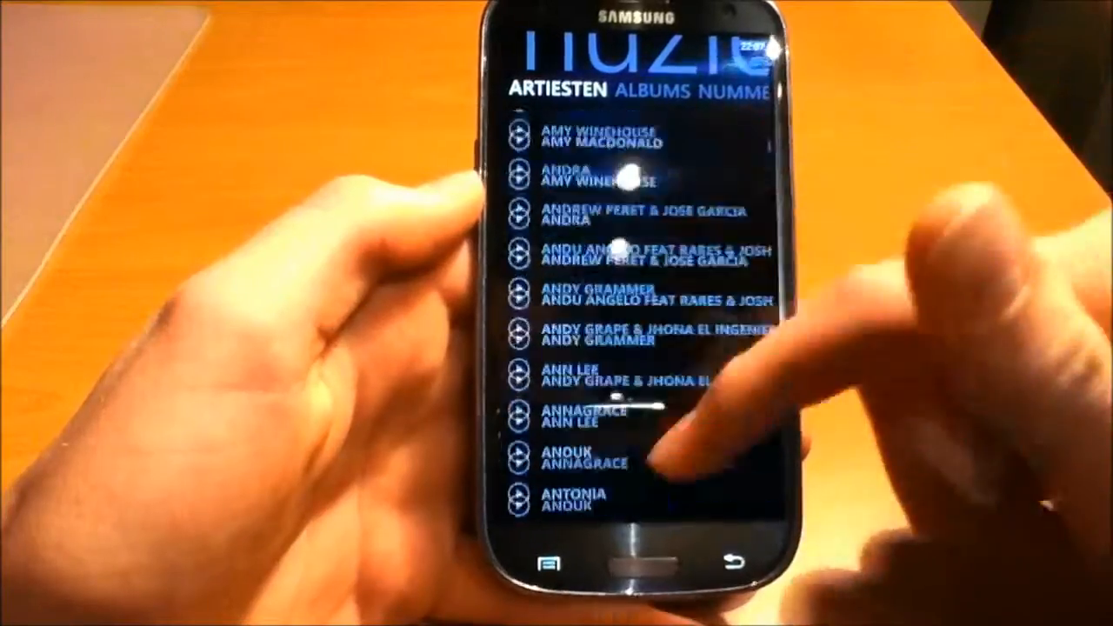
click(743, 91)
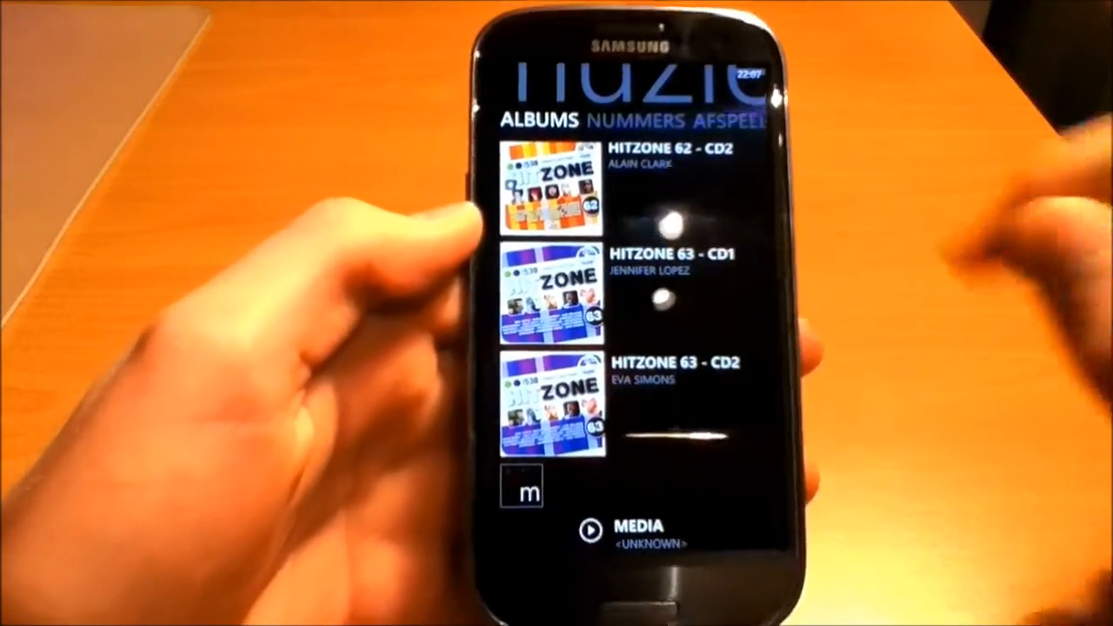
click(565, 400)
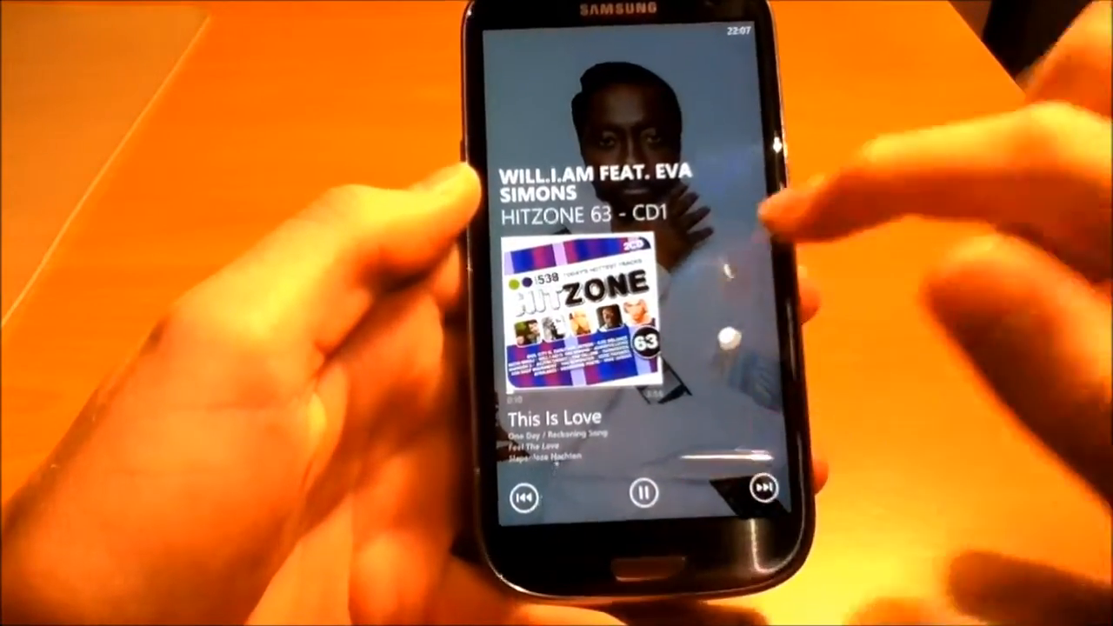
Skip to Asaf Avidan's 'One Day / Reckoning Song' and go Home.
click(760, 498)
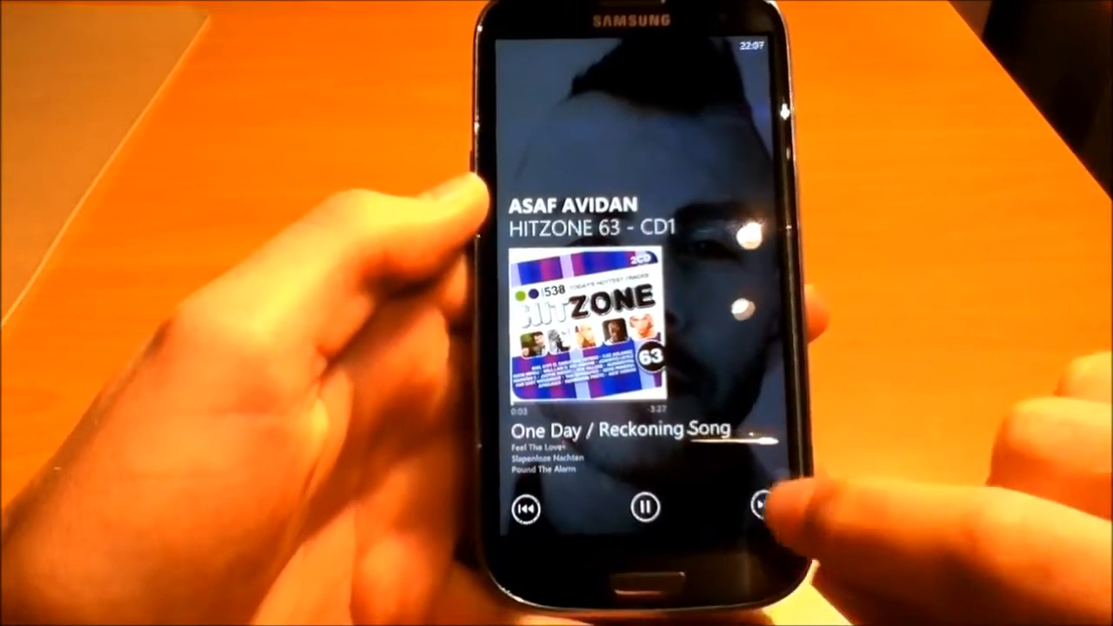
click(746, 507)
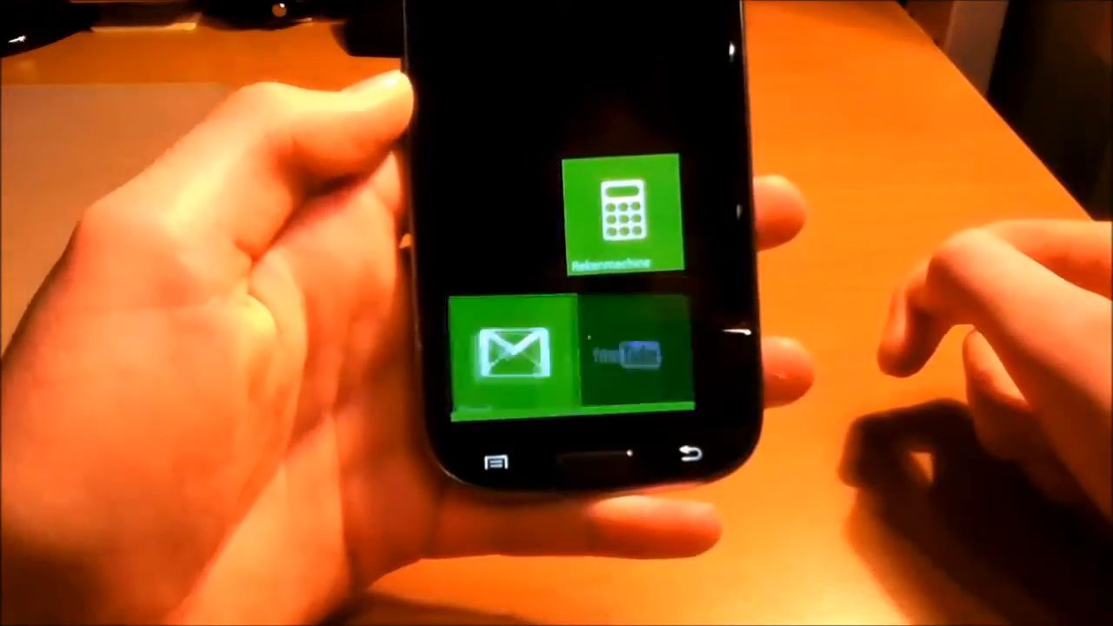
Reveal the music, camera, Rekenmachine, mail and YouTube tiles.
click(616, 217)
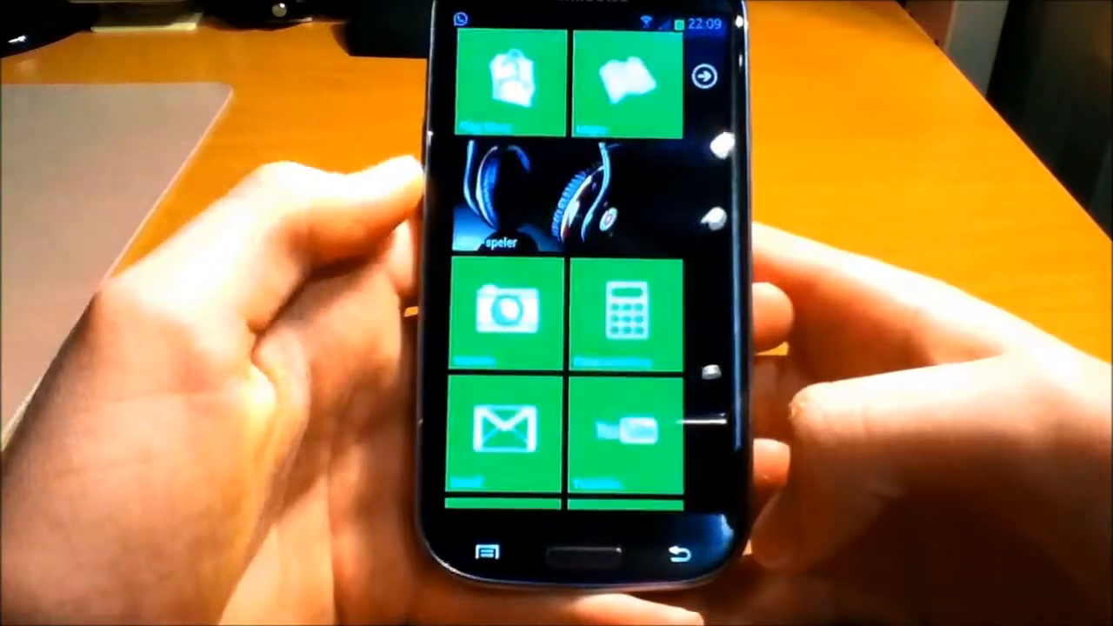
Open the Windows Phone-themed Gmail inbox from the mail tile.
scroll(down, 3)
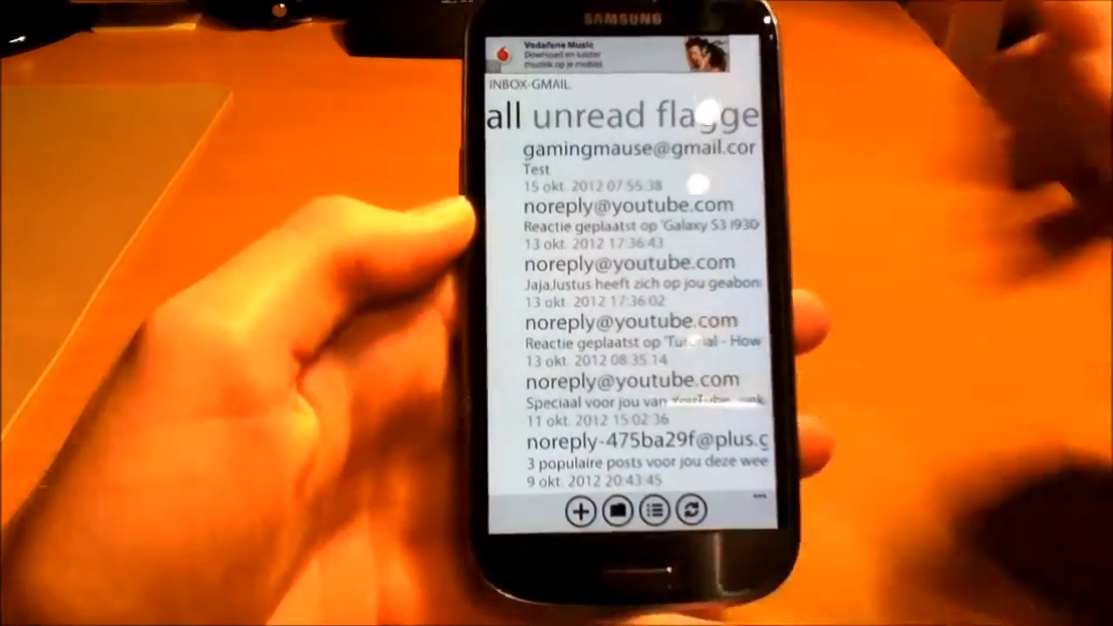
Scroll down through the Gmail inbox before heading back to the start screen.
scroll(down, 3)
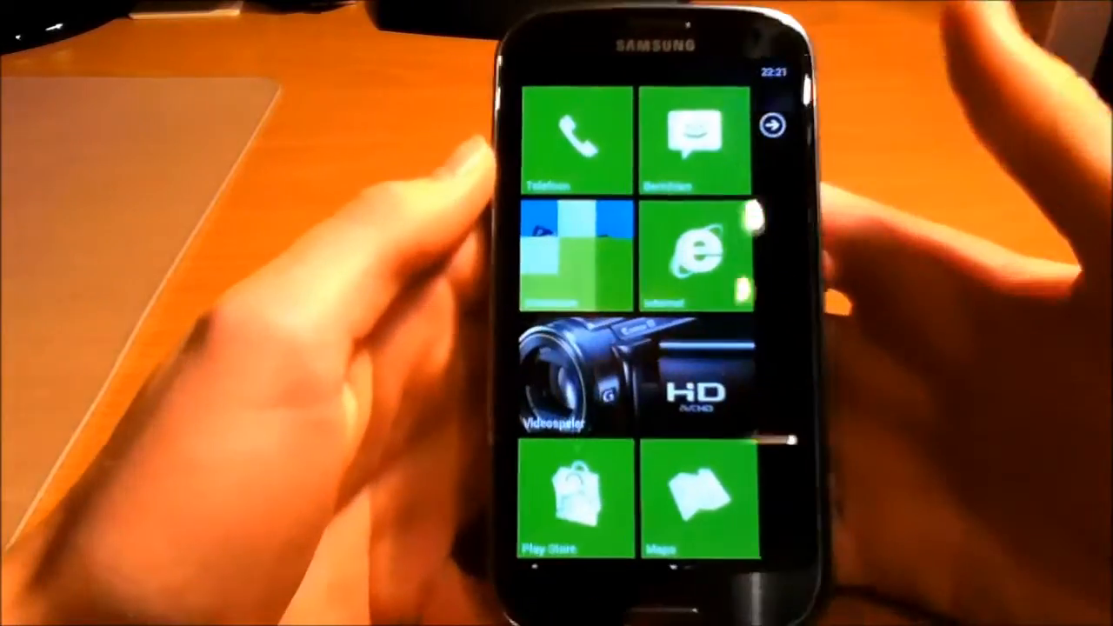
Bring up the 'Actie voltooien met' prompt offering Launcher 7 or TouchWiz-start.
click(772, 127)
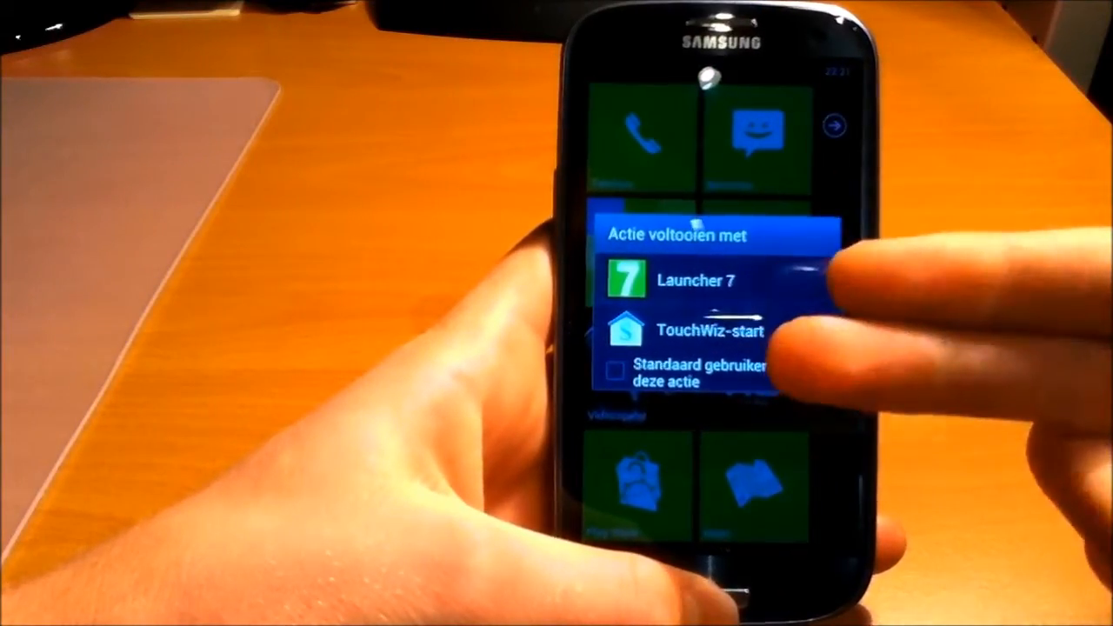
Pick TouchWiz-start as the home app and open its app drawer.
click(704, 330)
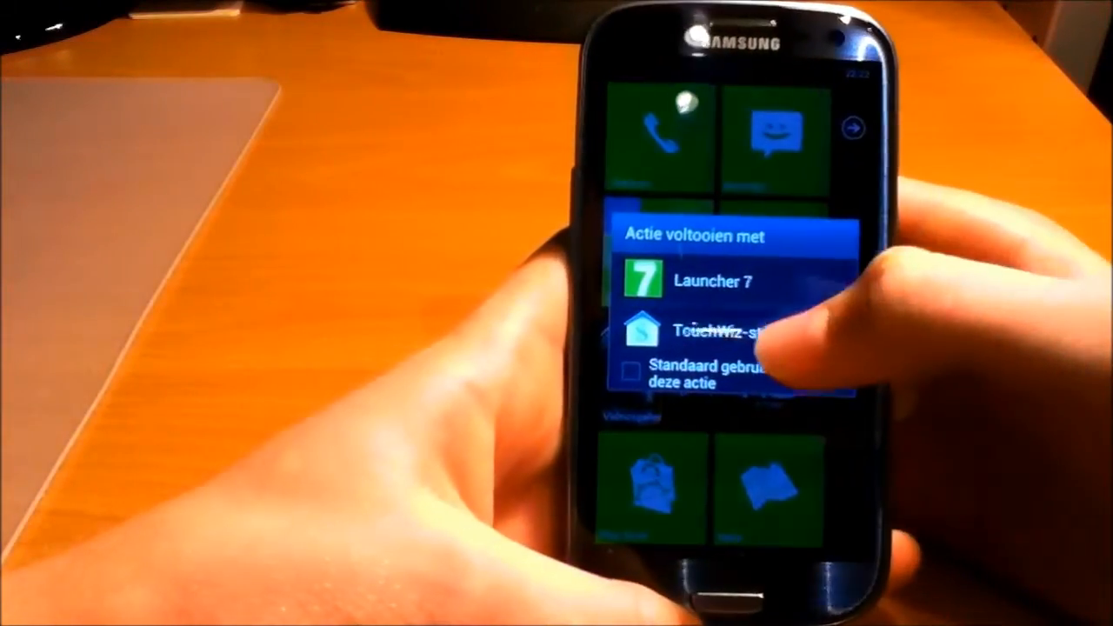
click(739, 330)
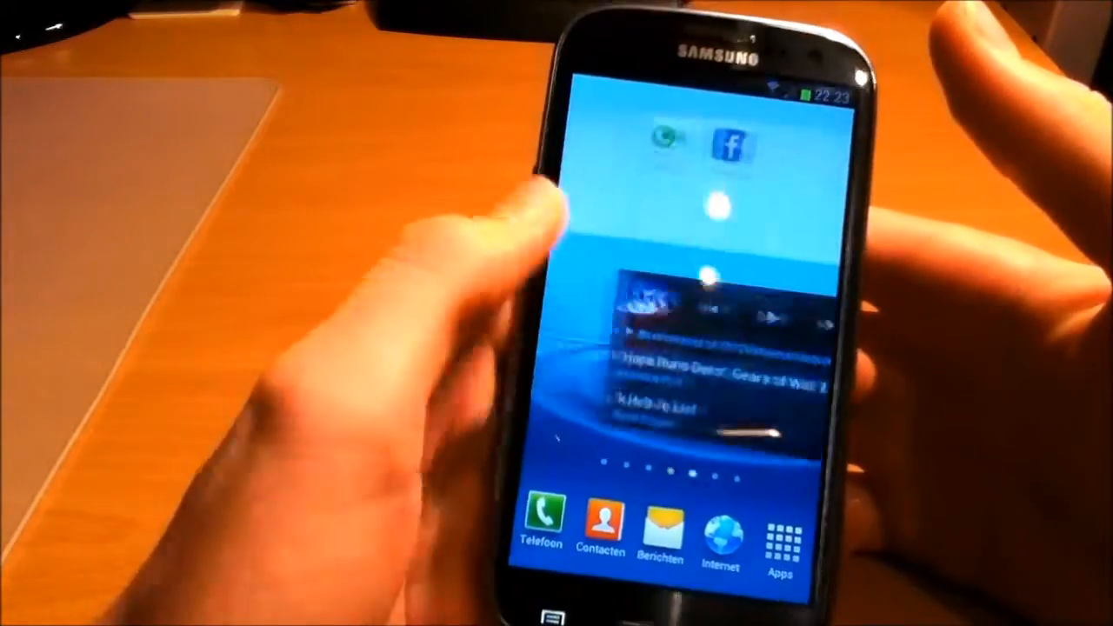
click(784, 539)
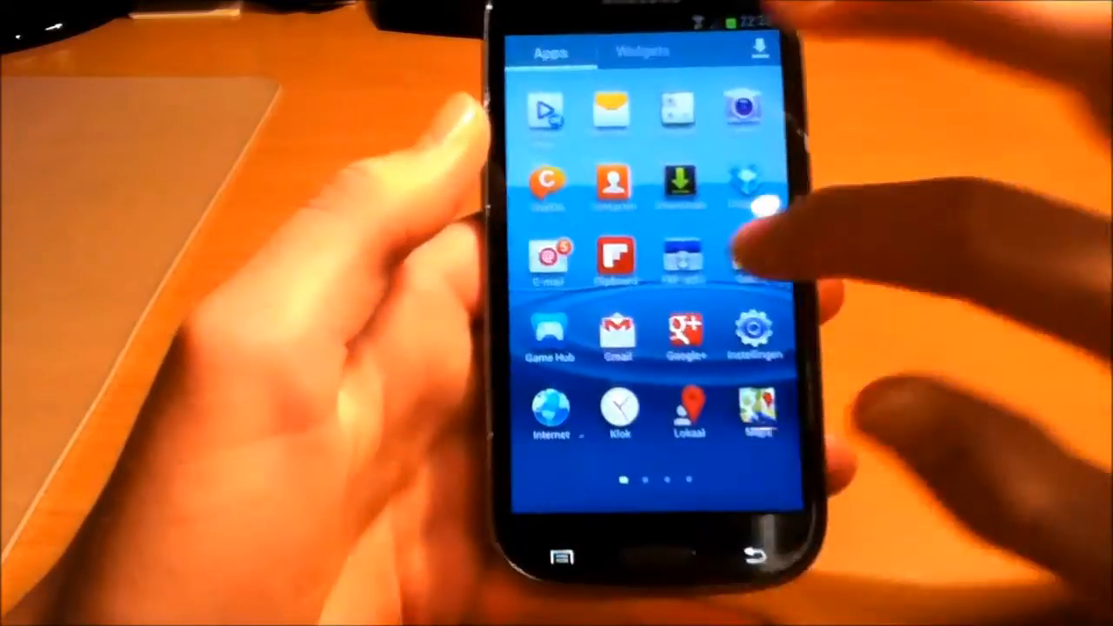